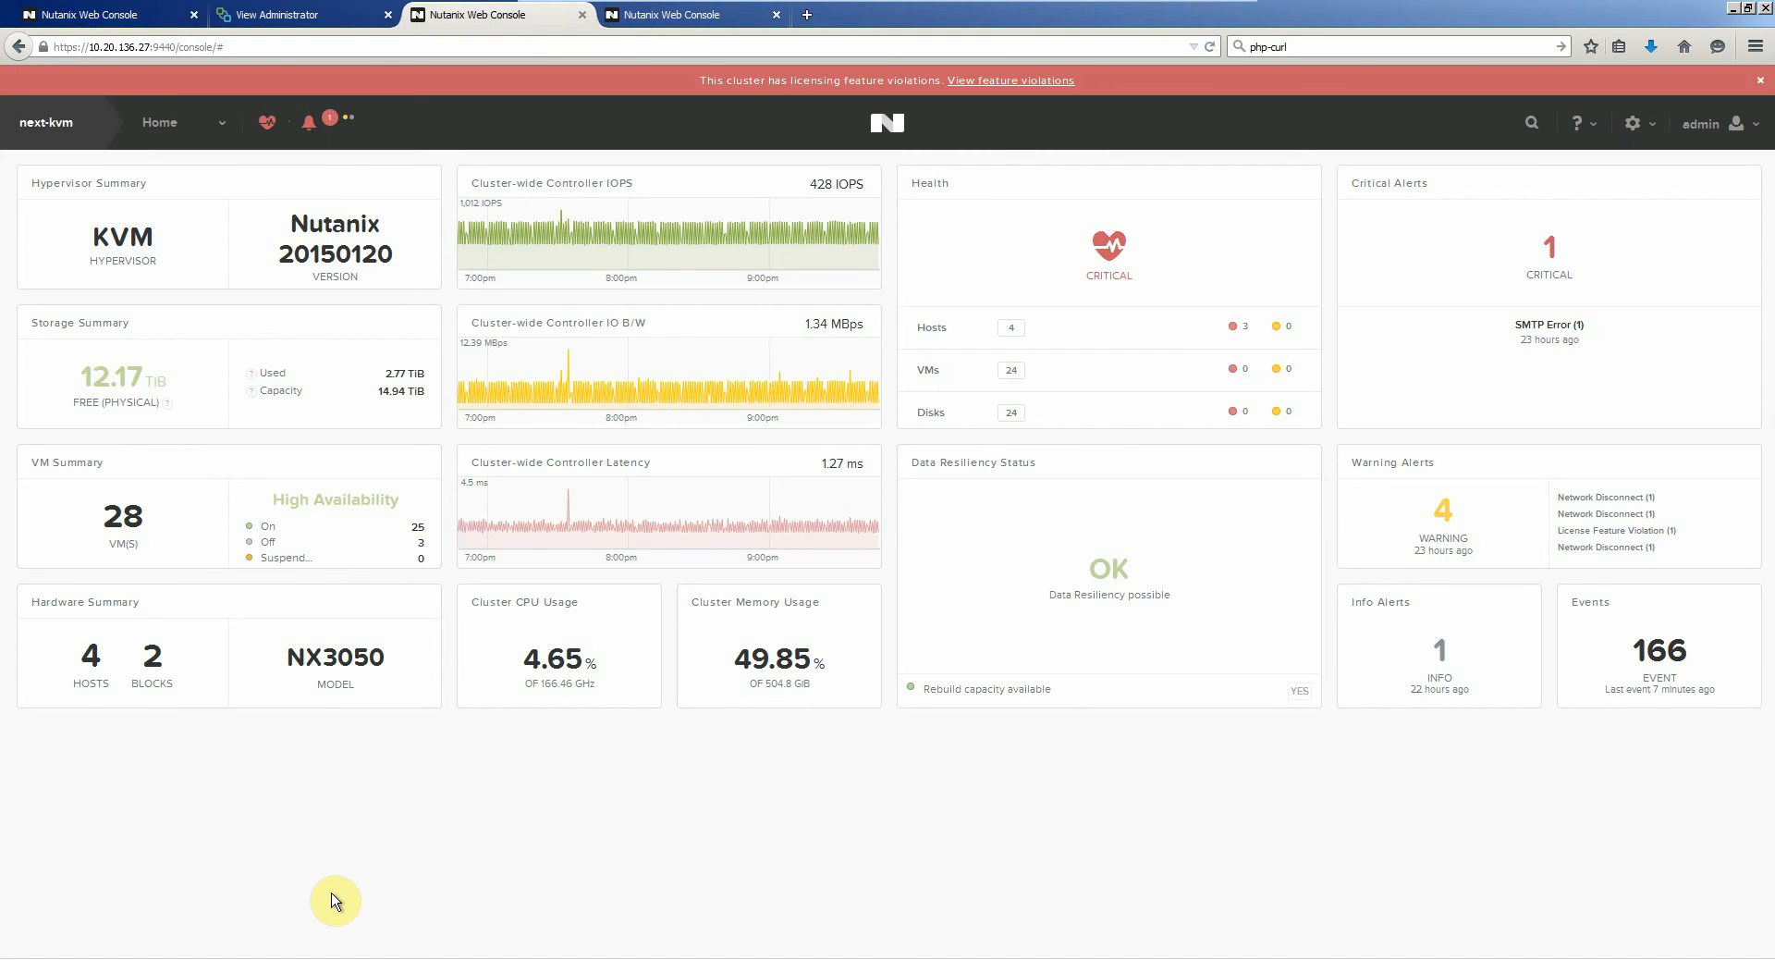
mouse_move(326, 407)
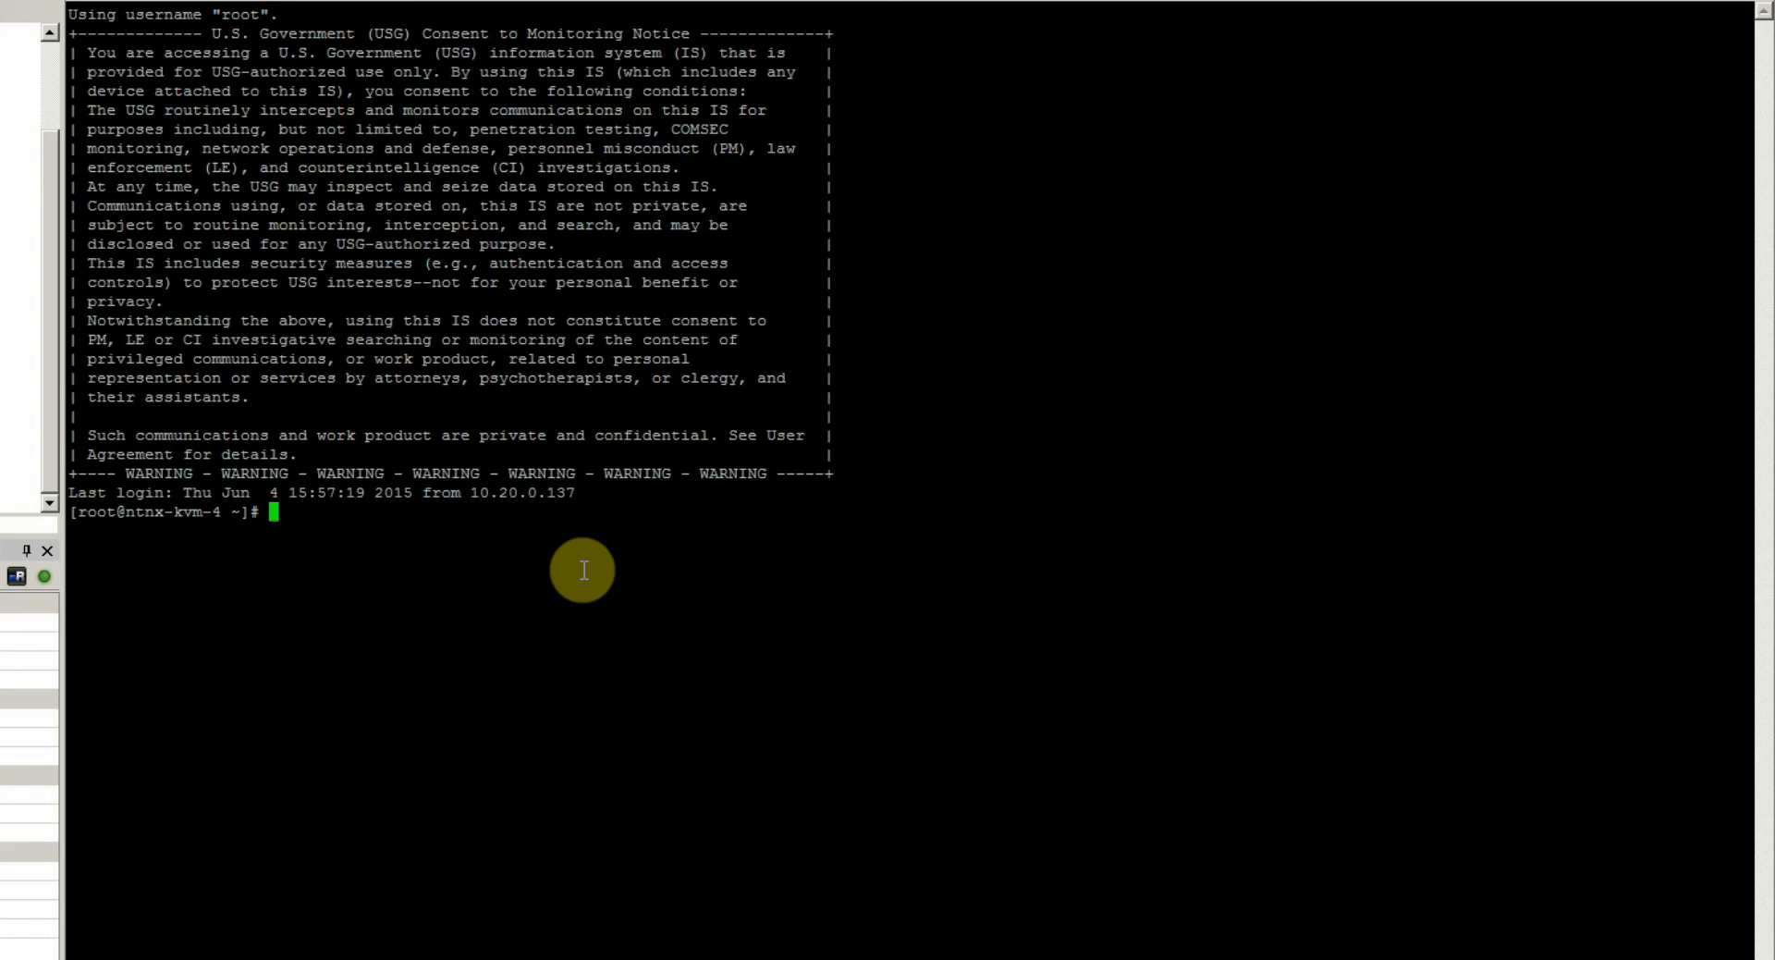
type("brea")
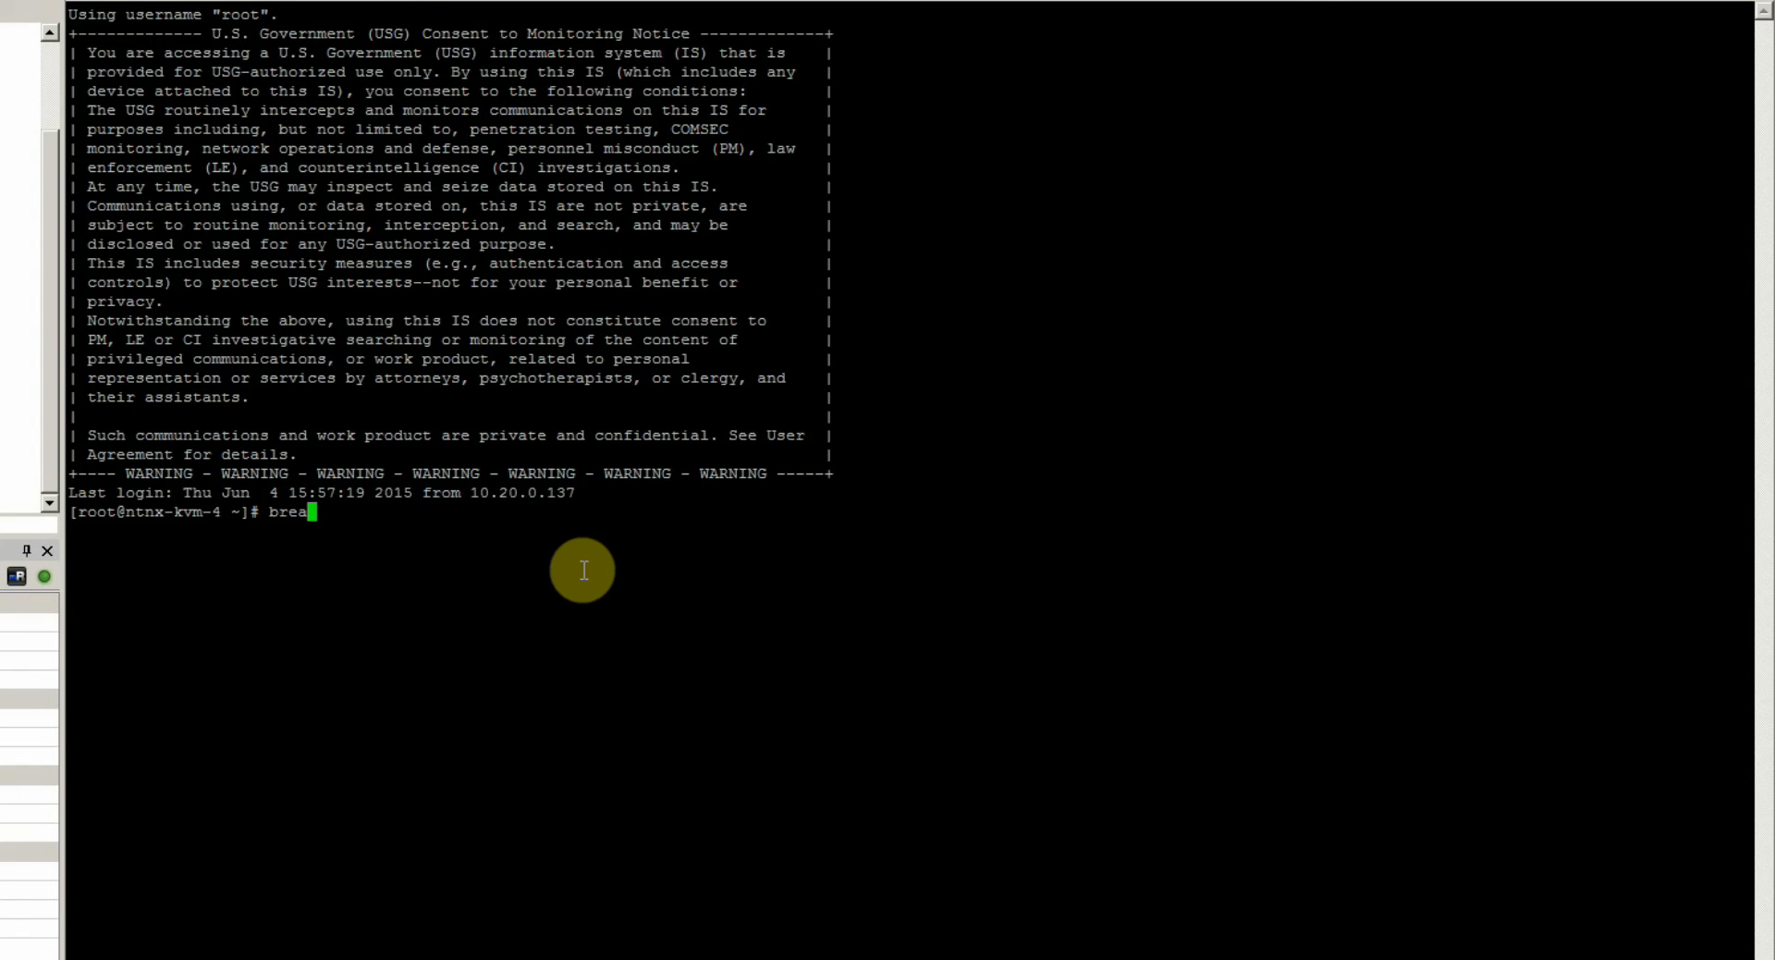
type("kyu")
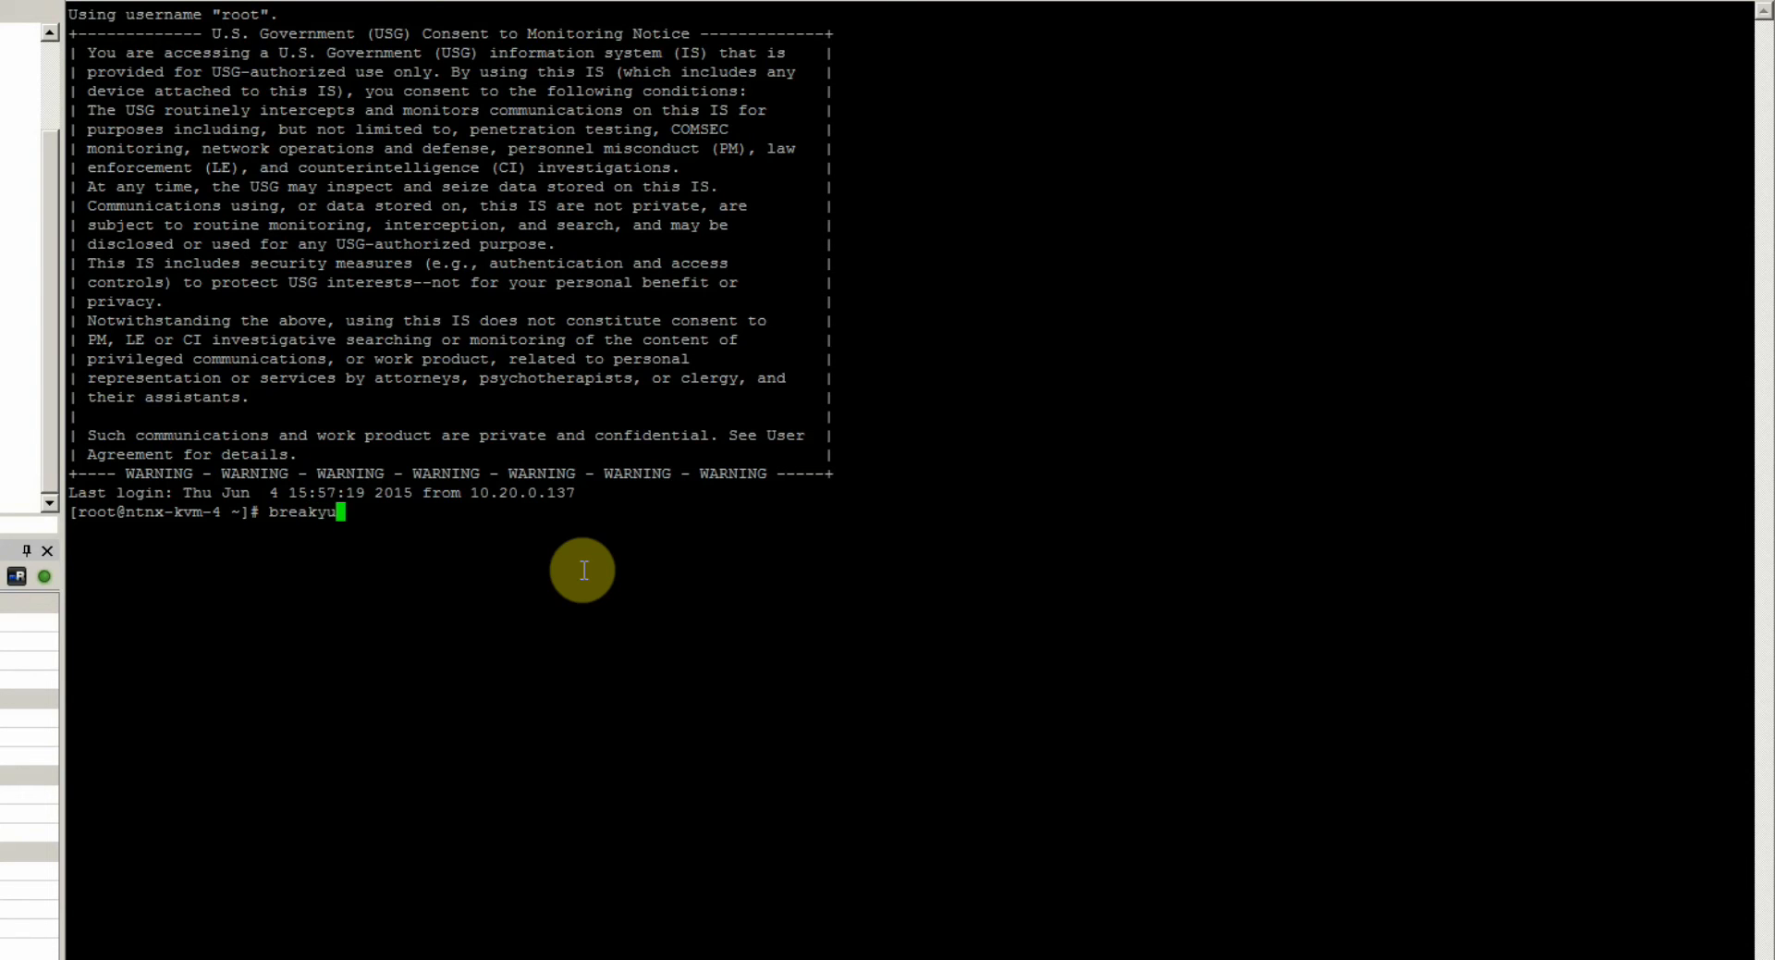
type("m")
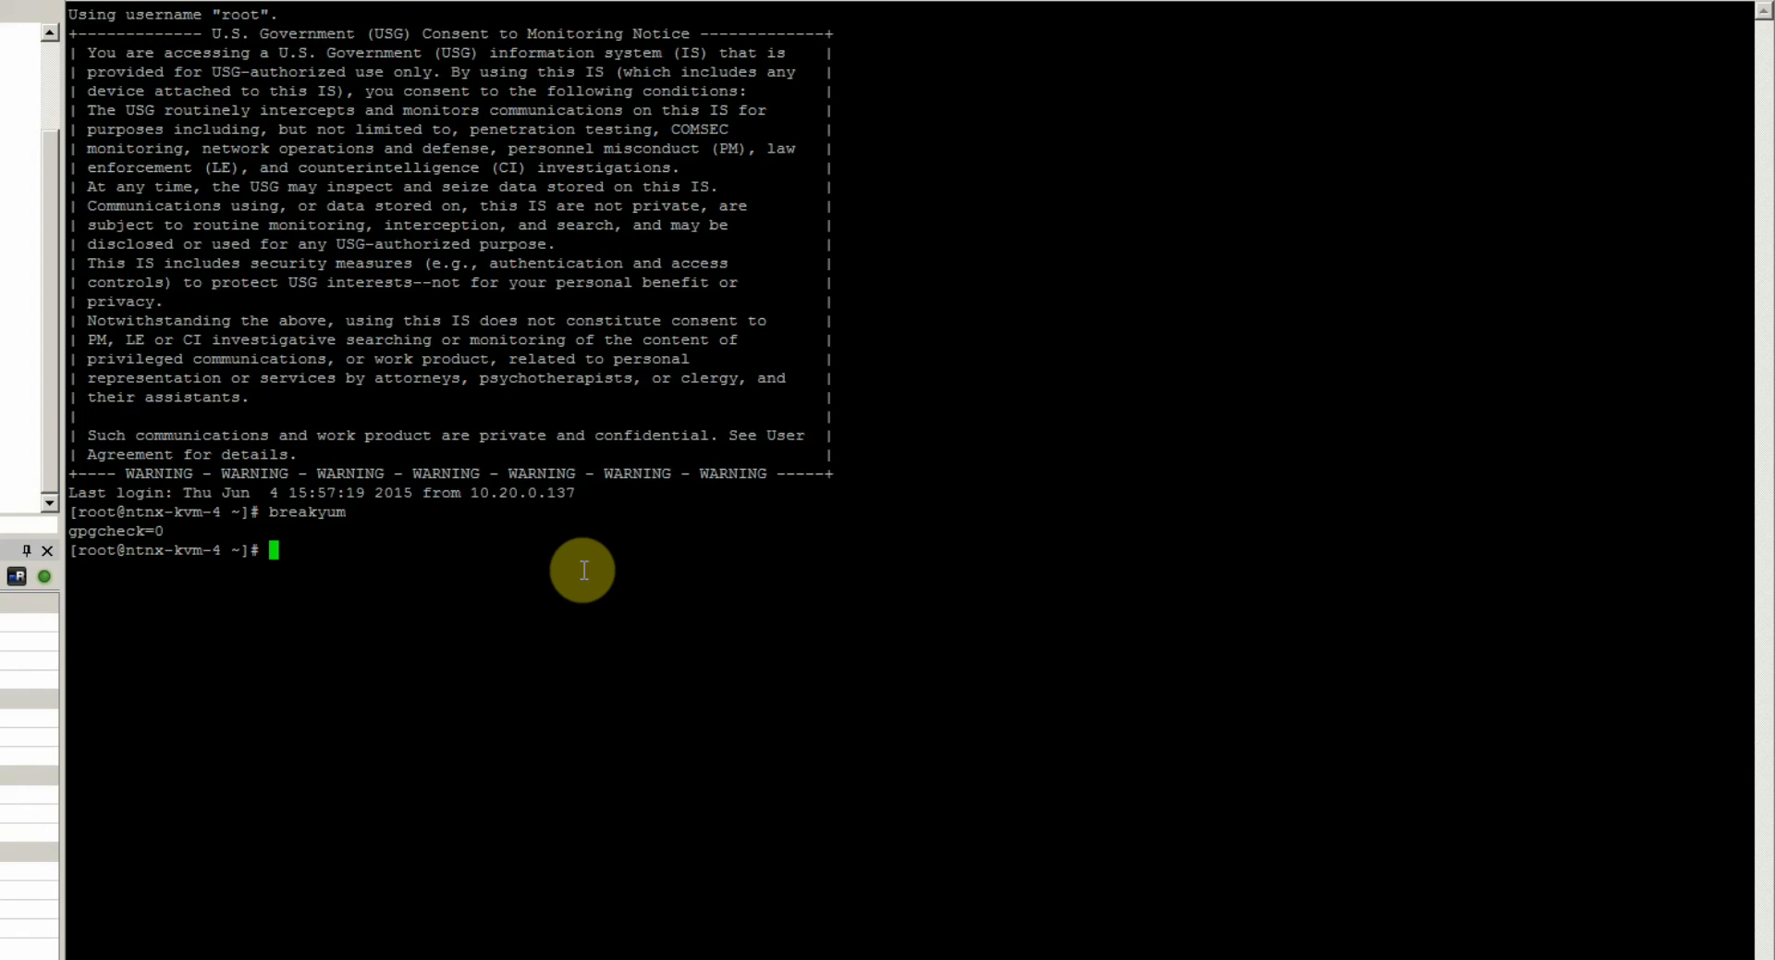
type("breakaccess")
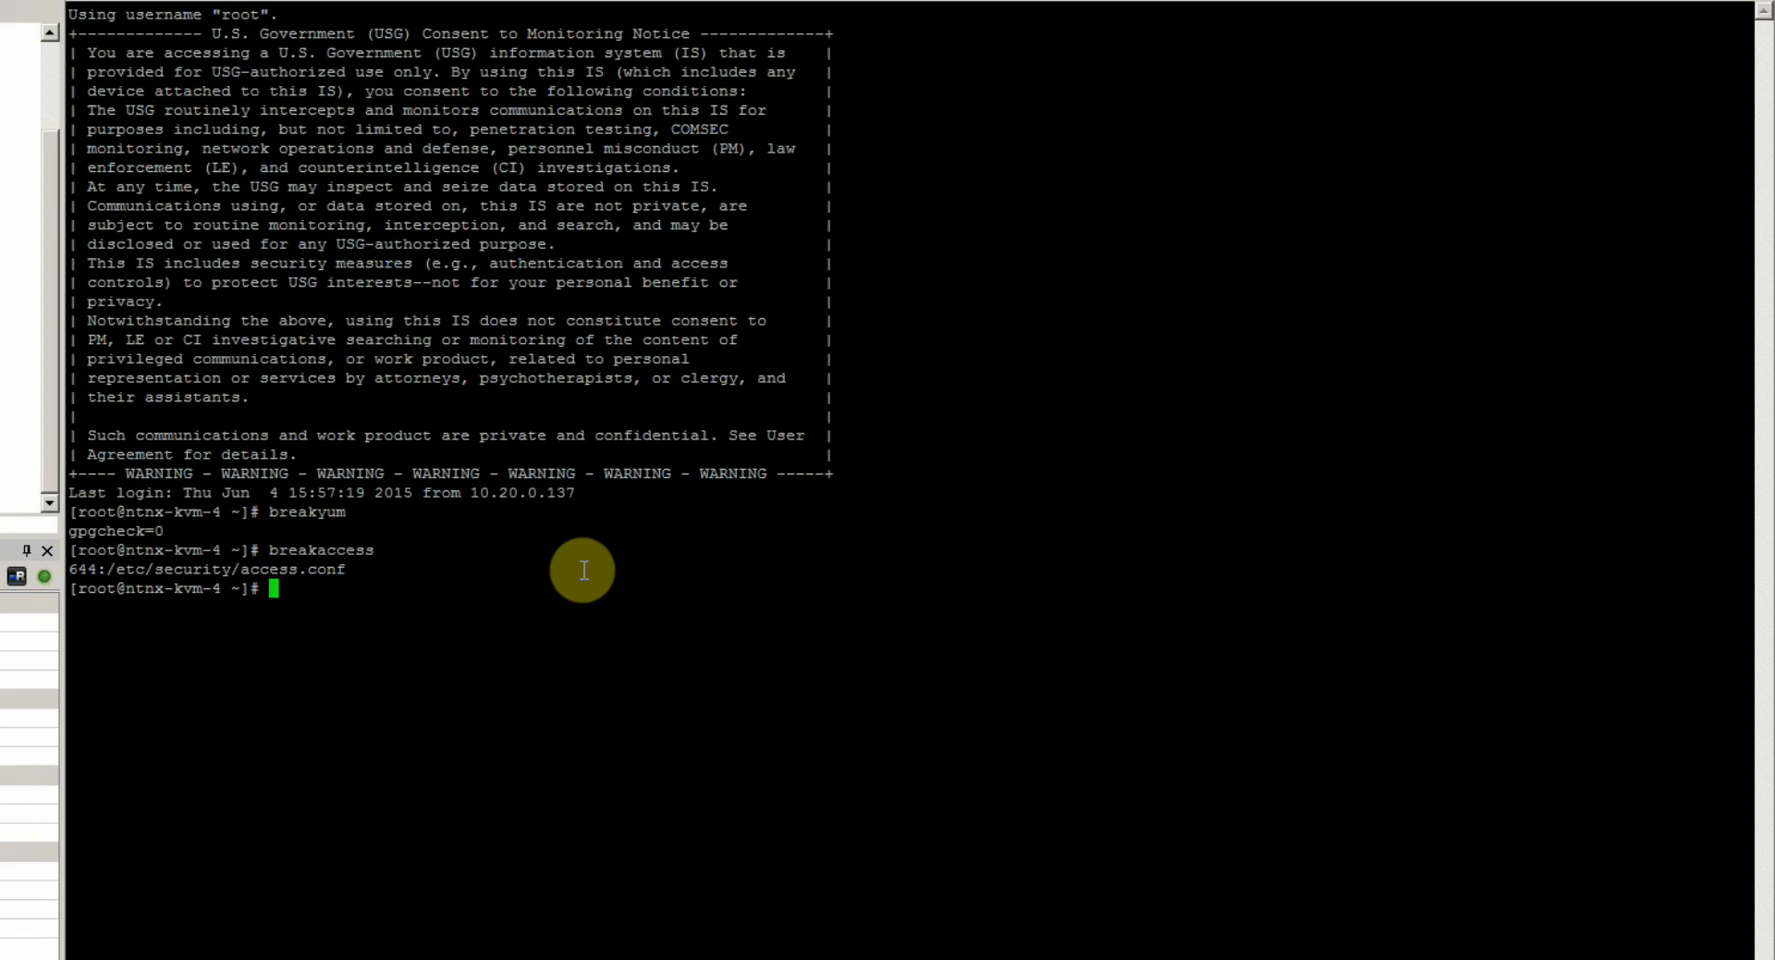
type("checkaccess")
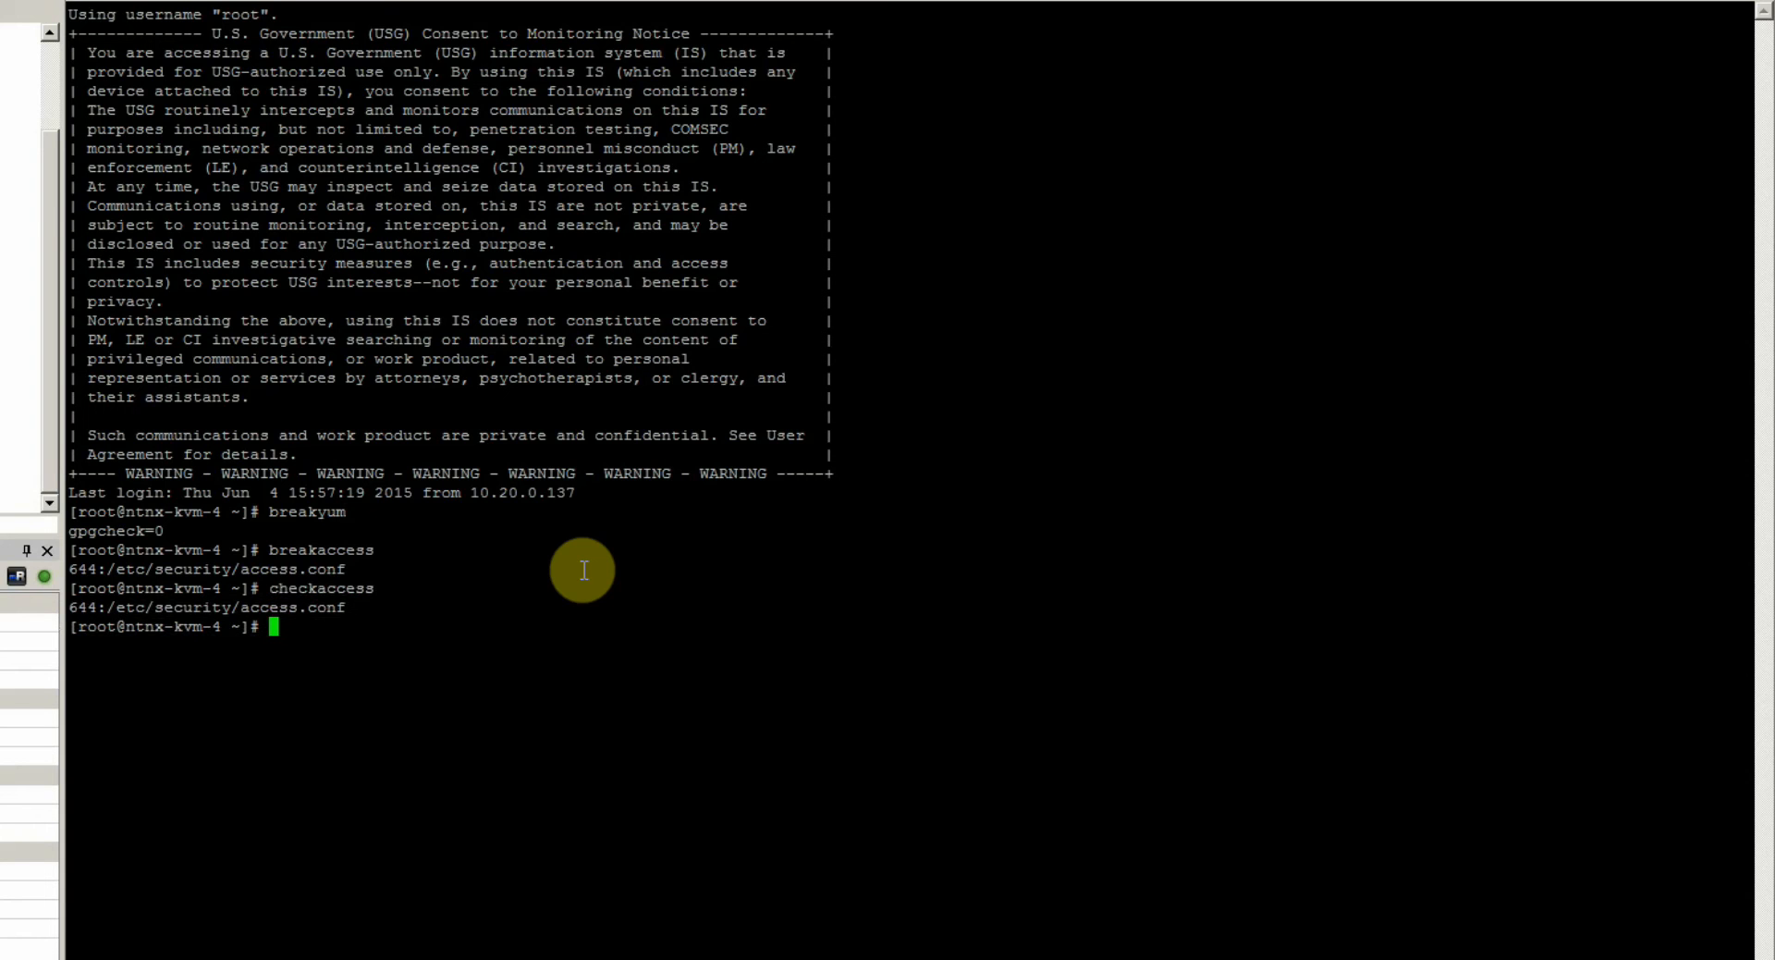
type("check")
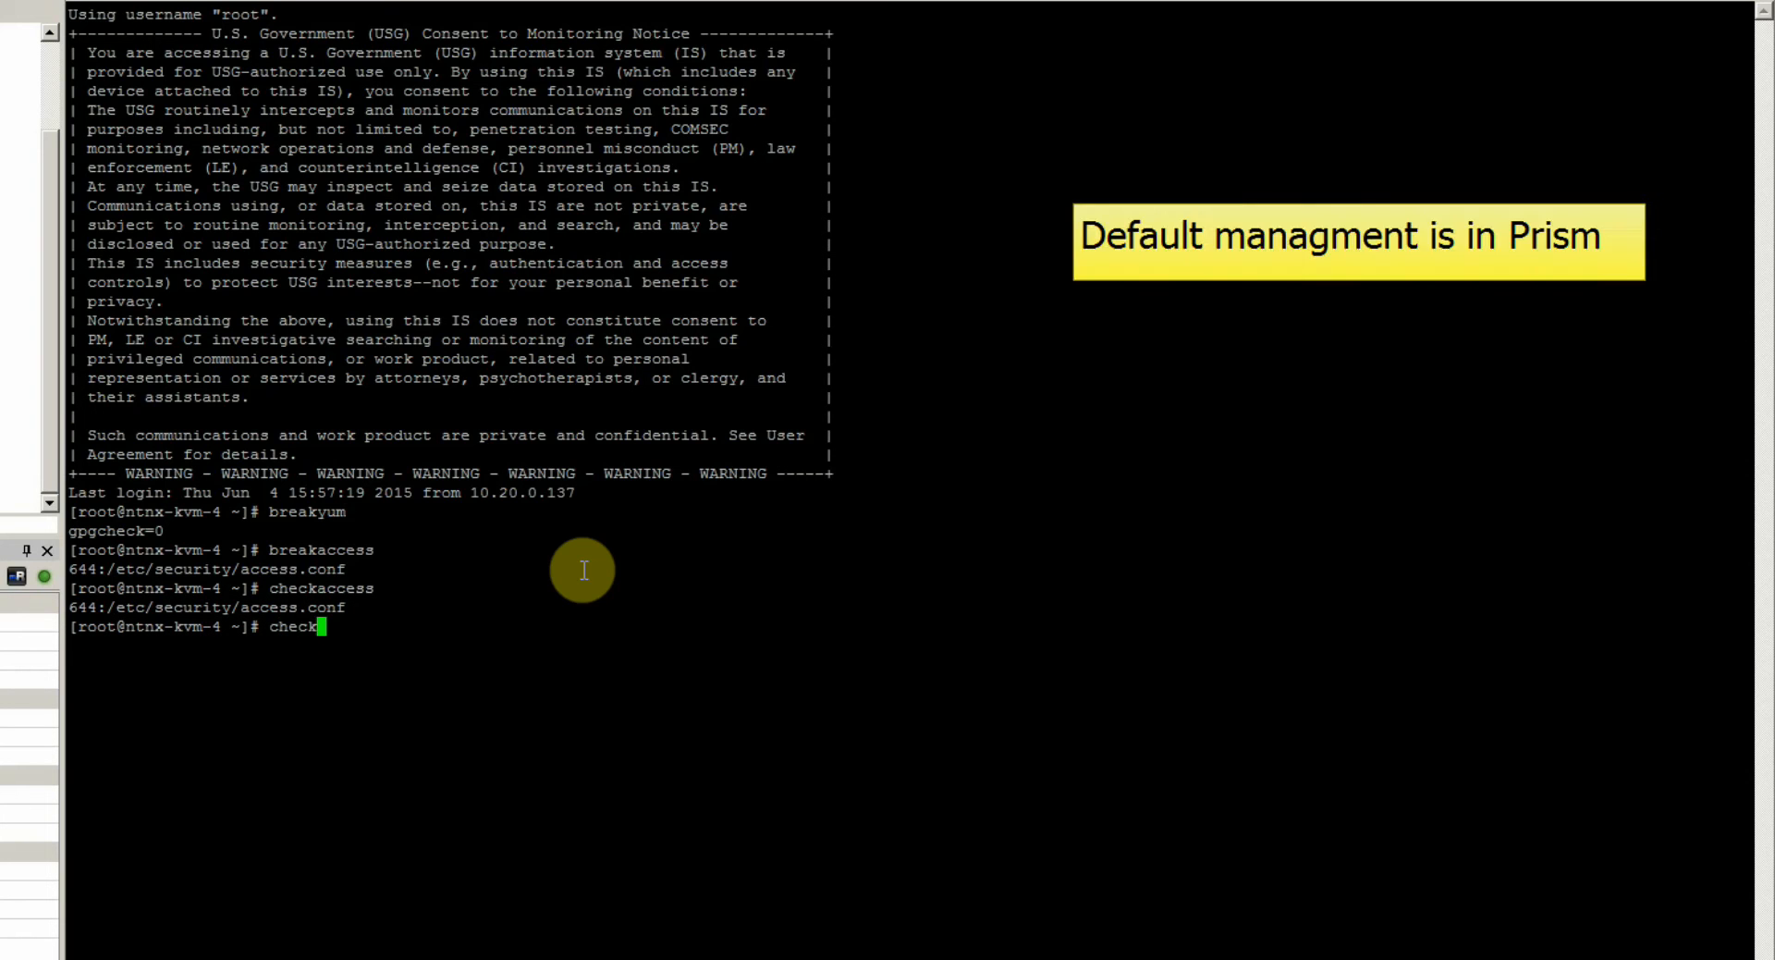
type("yum")
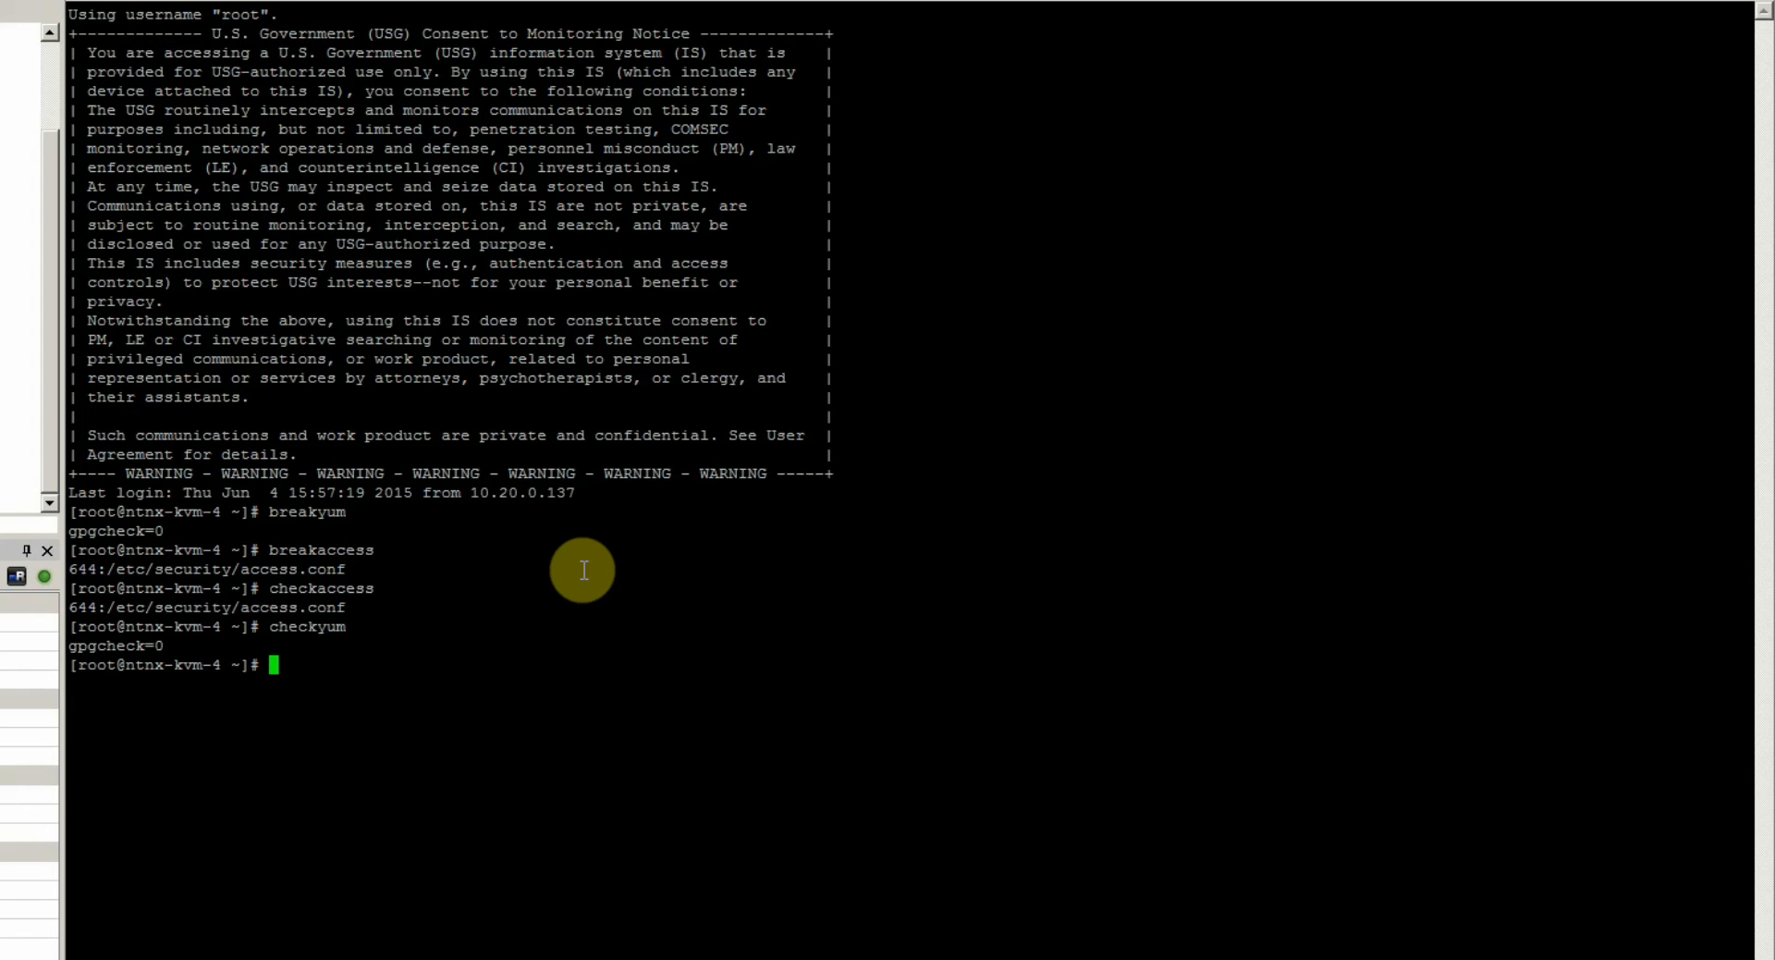
type("fix")
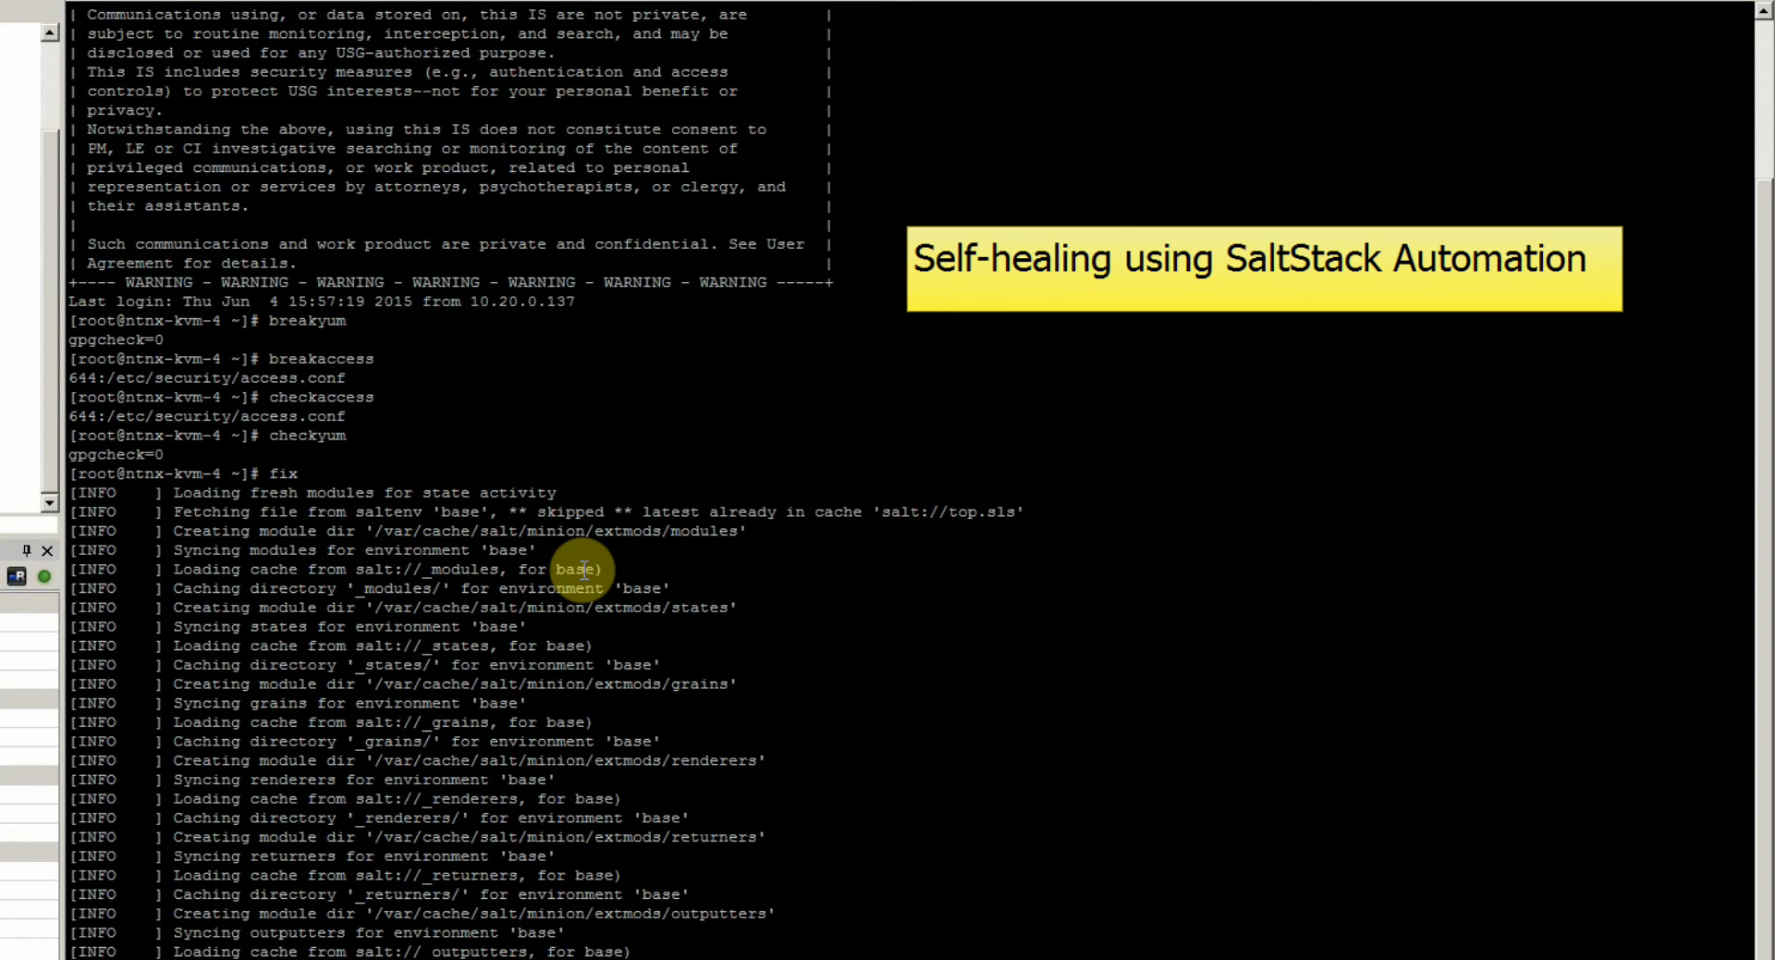
scroll("down", 3)
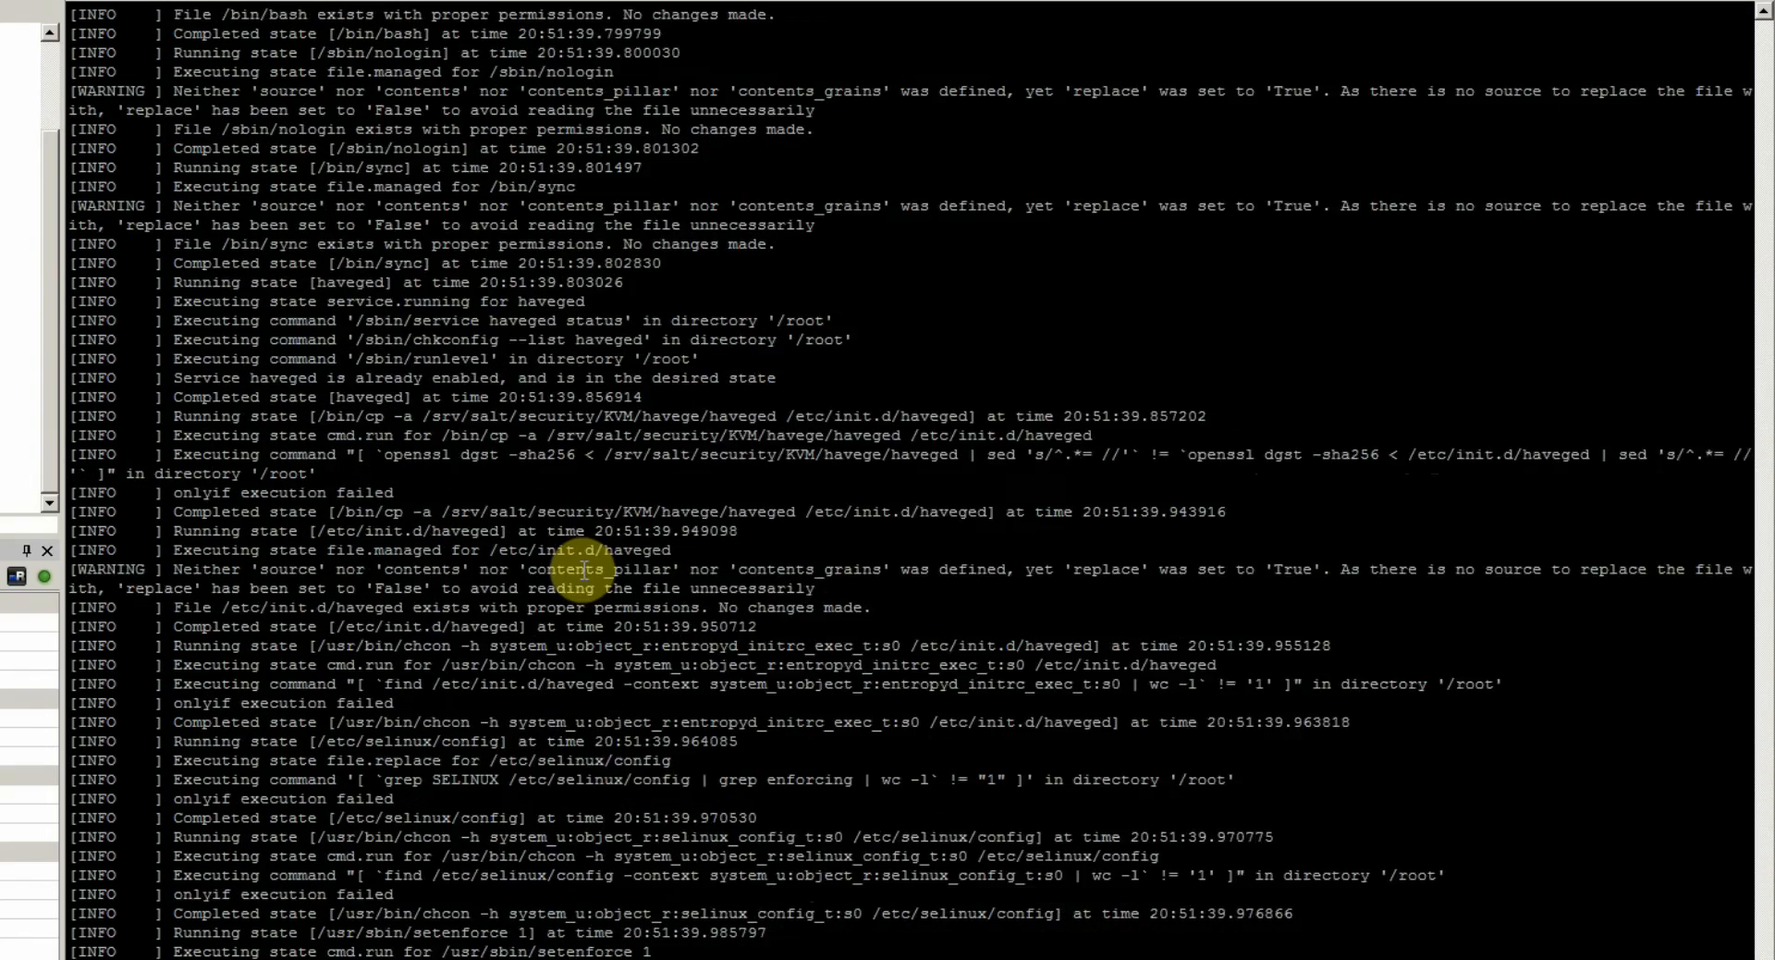
scroll("down", 3)
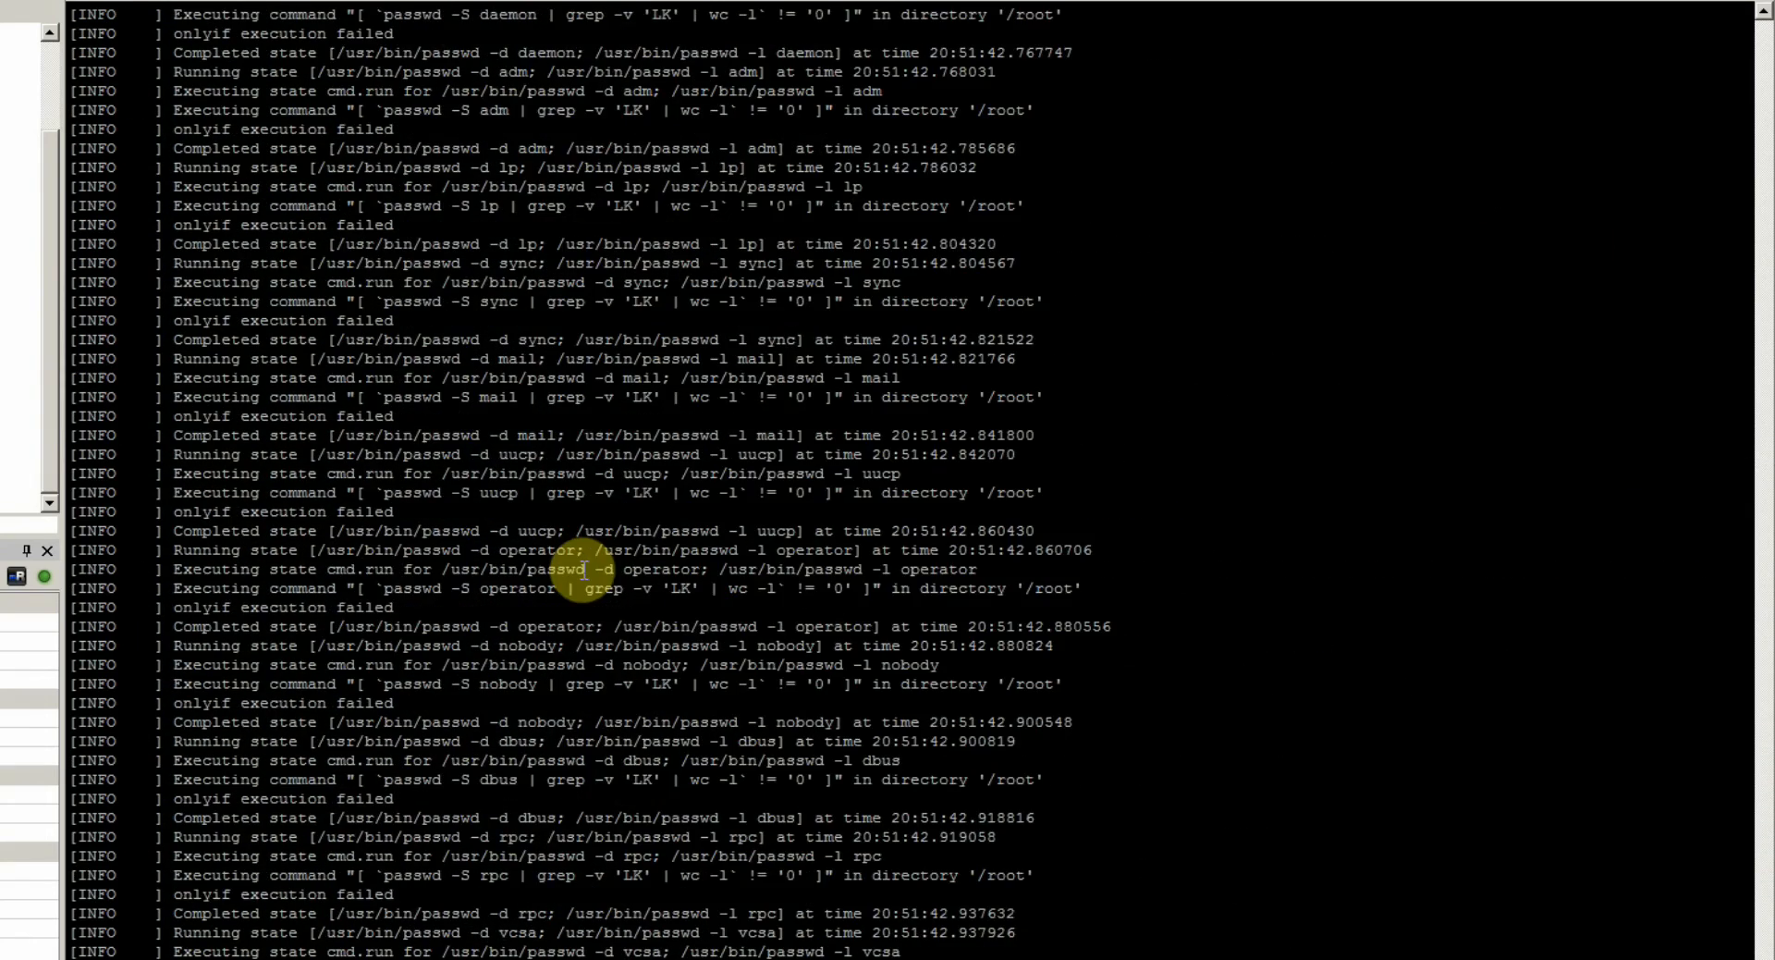
scroll("down", 3)
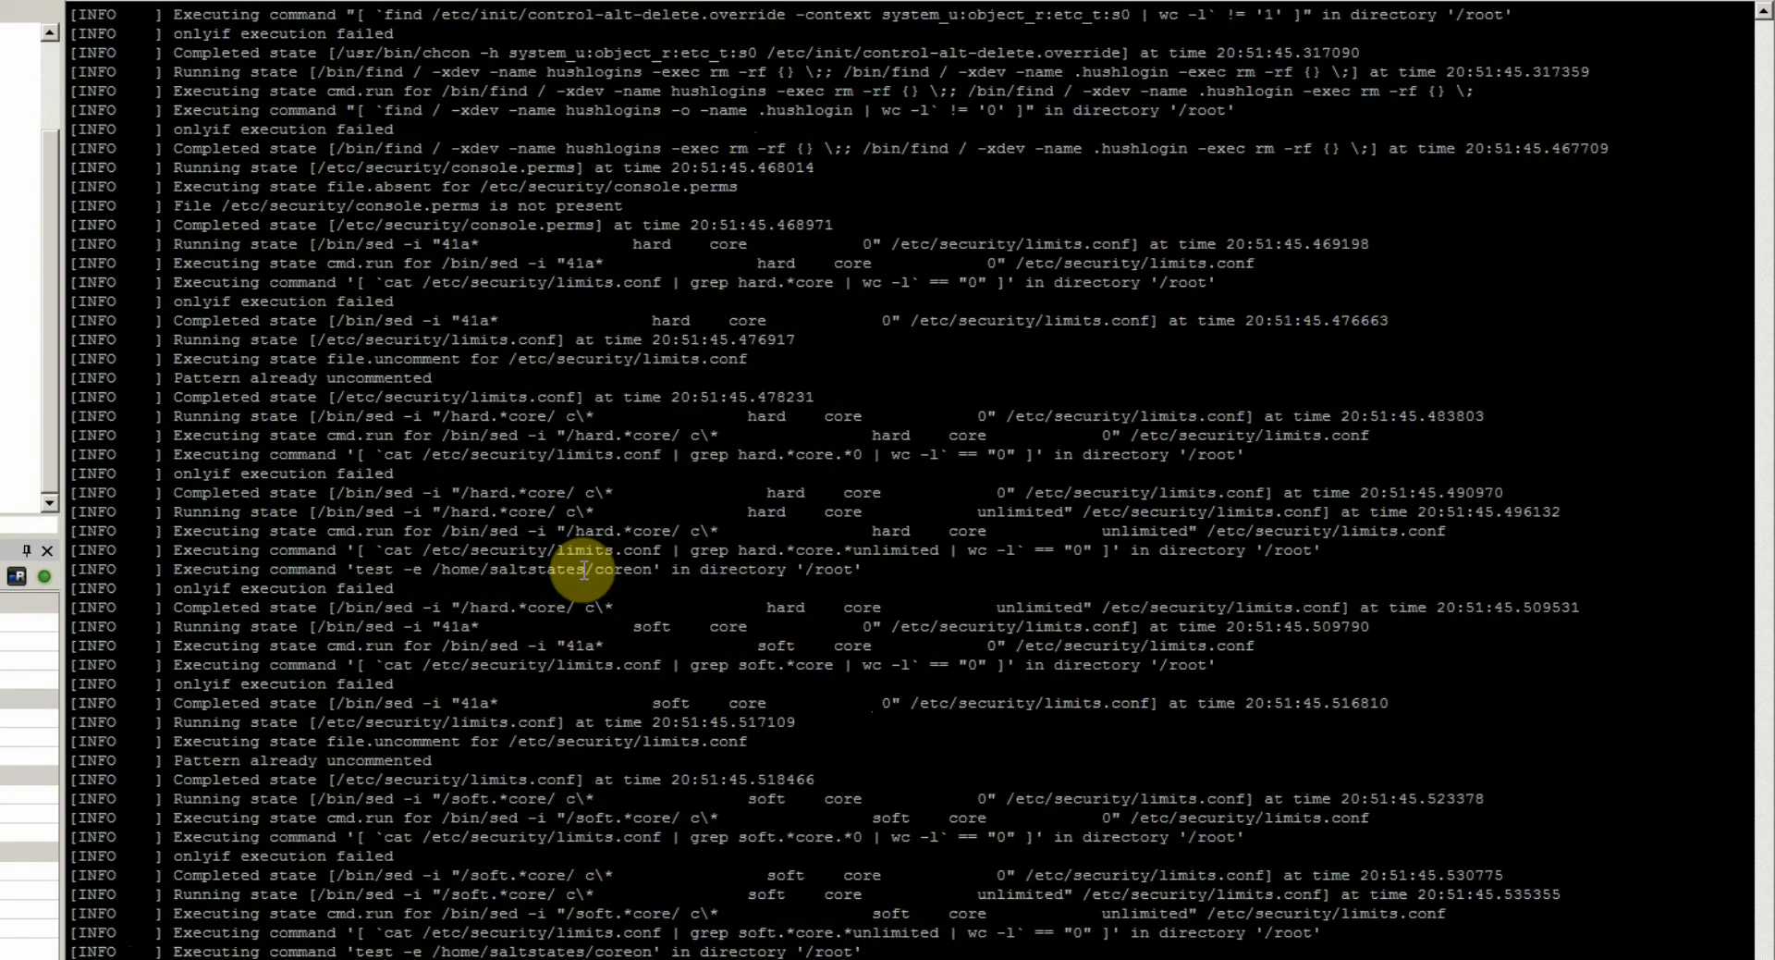
scroll("down", 3)
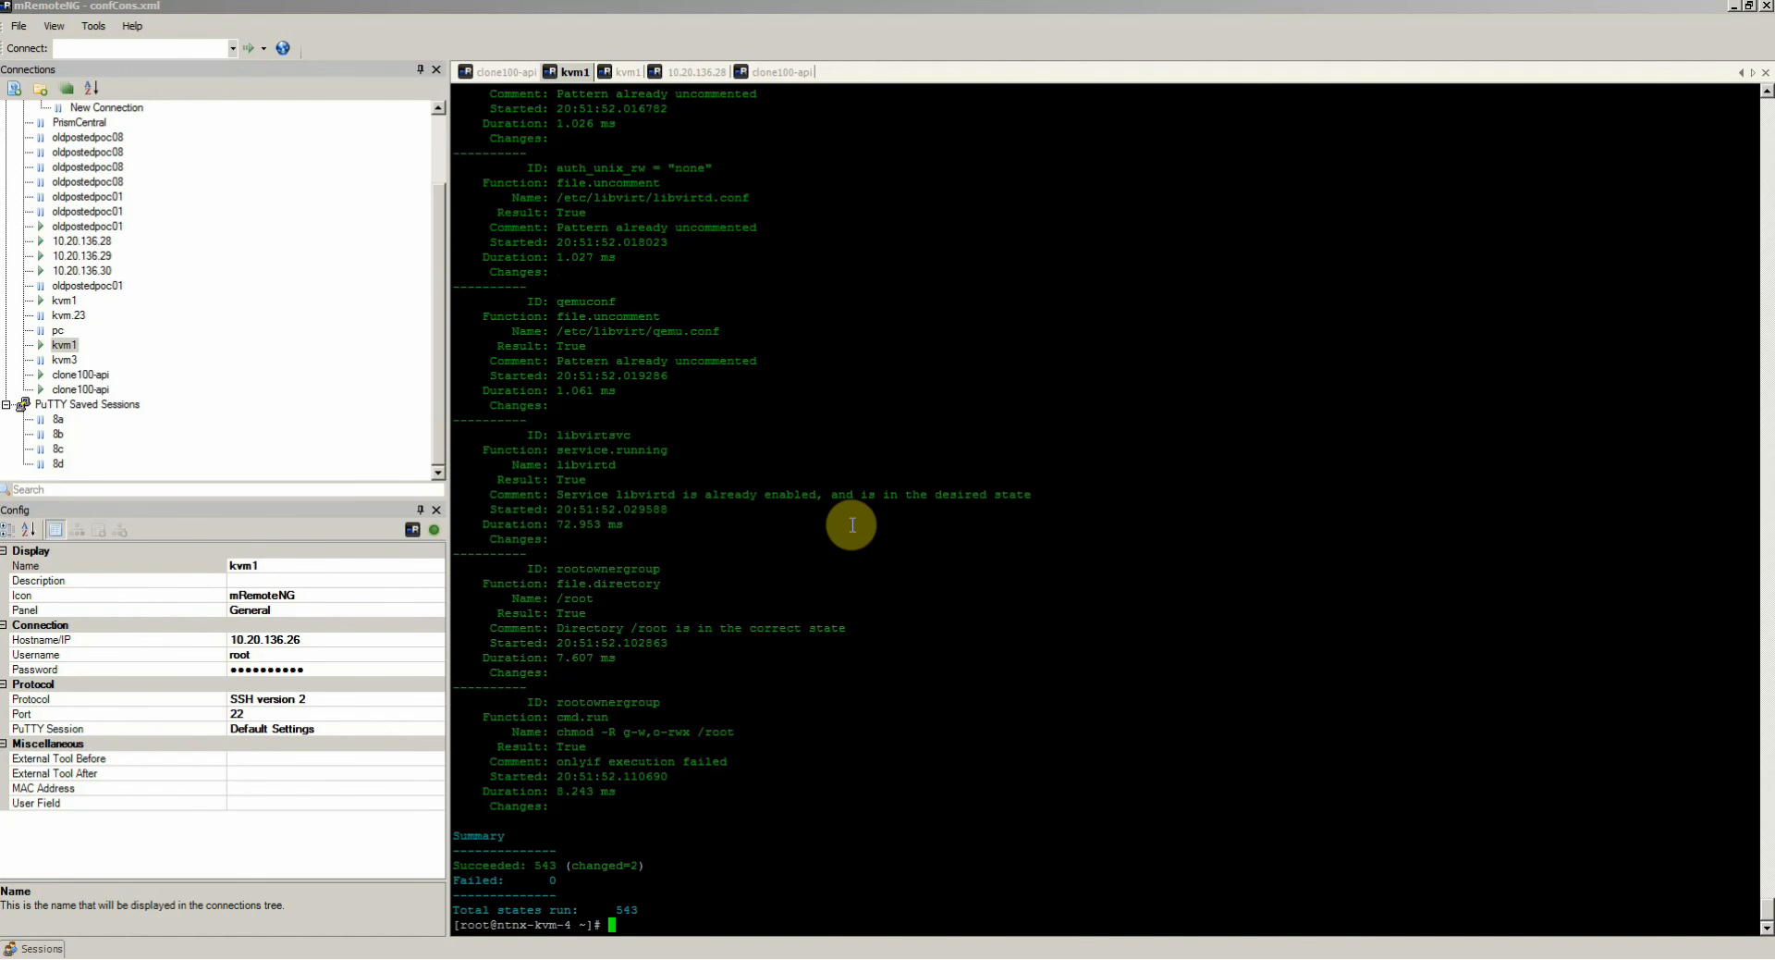
mouse_move(1762, 922)
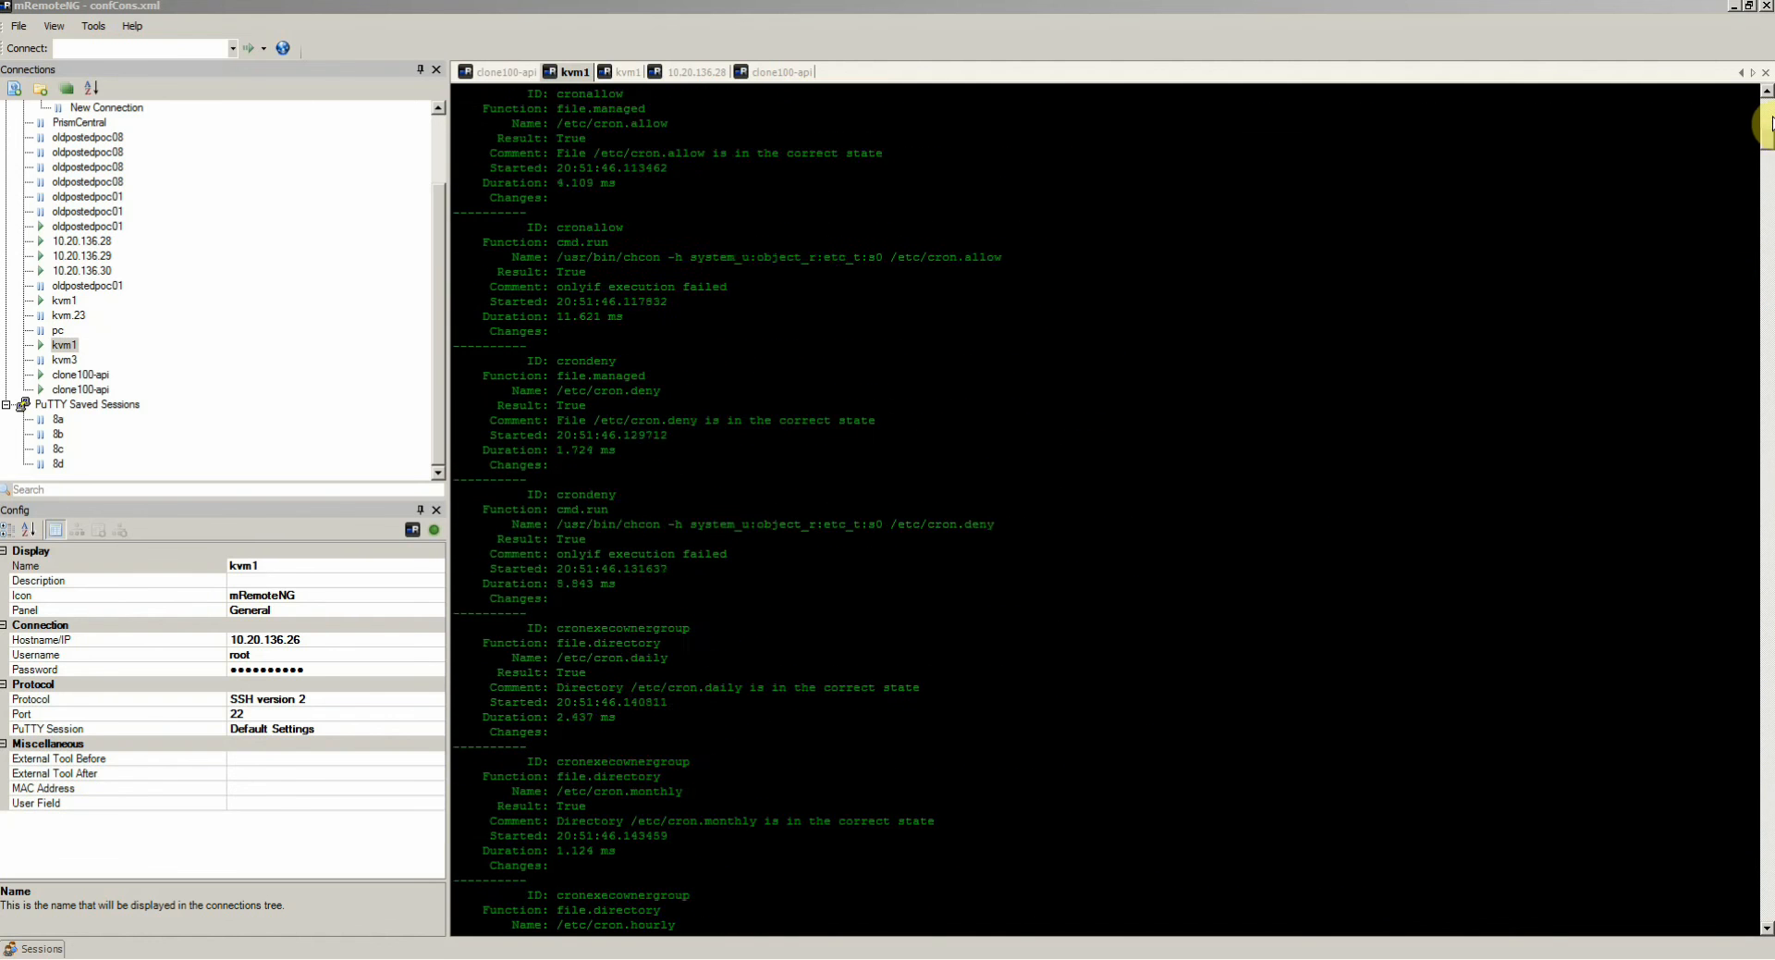
scroll("down", 3)
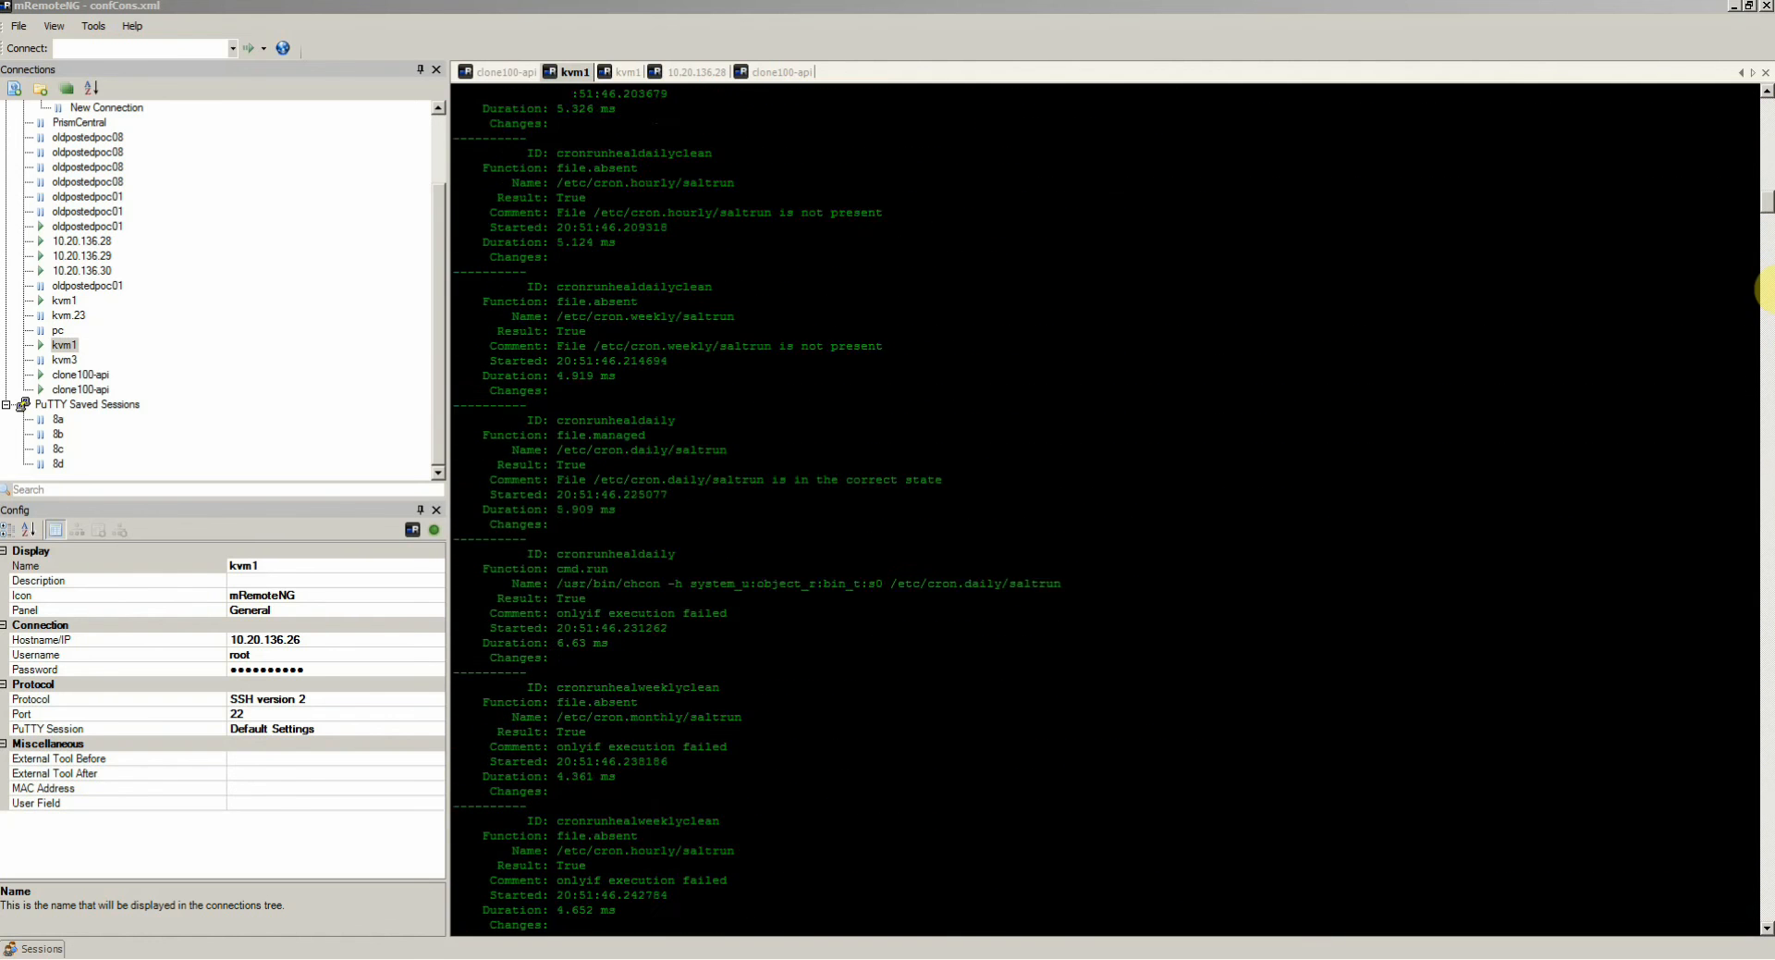
scroll("down", 3)
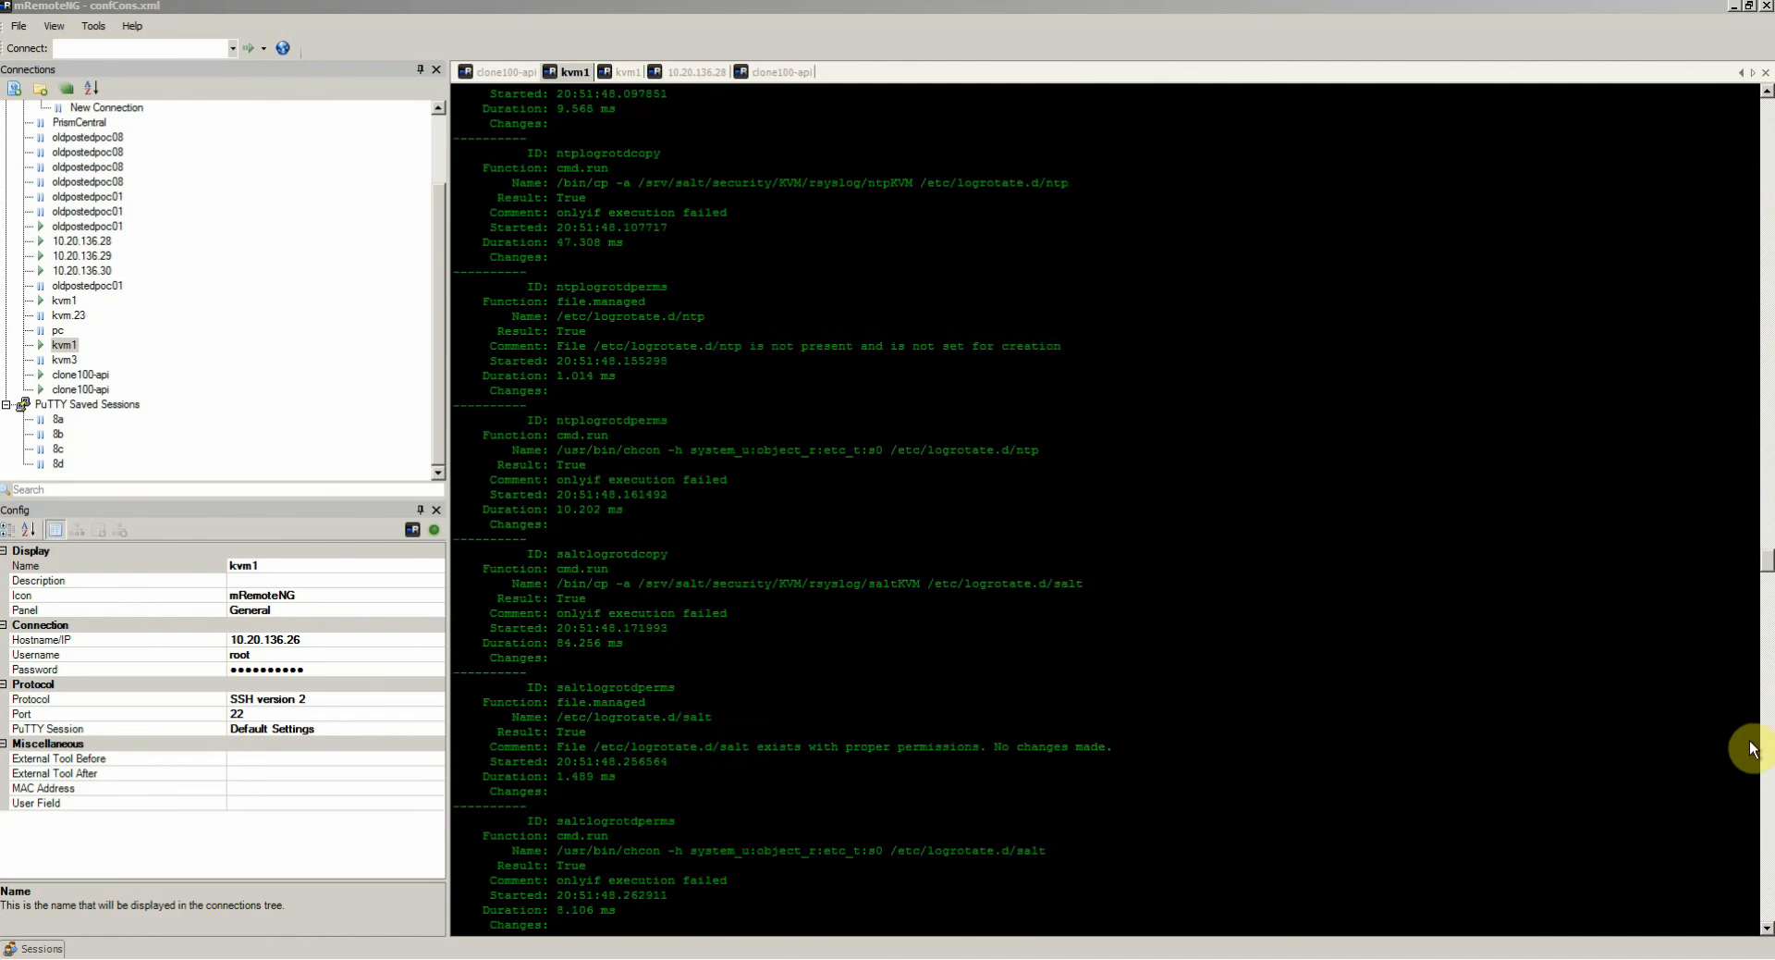
scroll("down", 3)
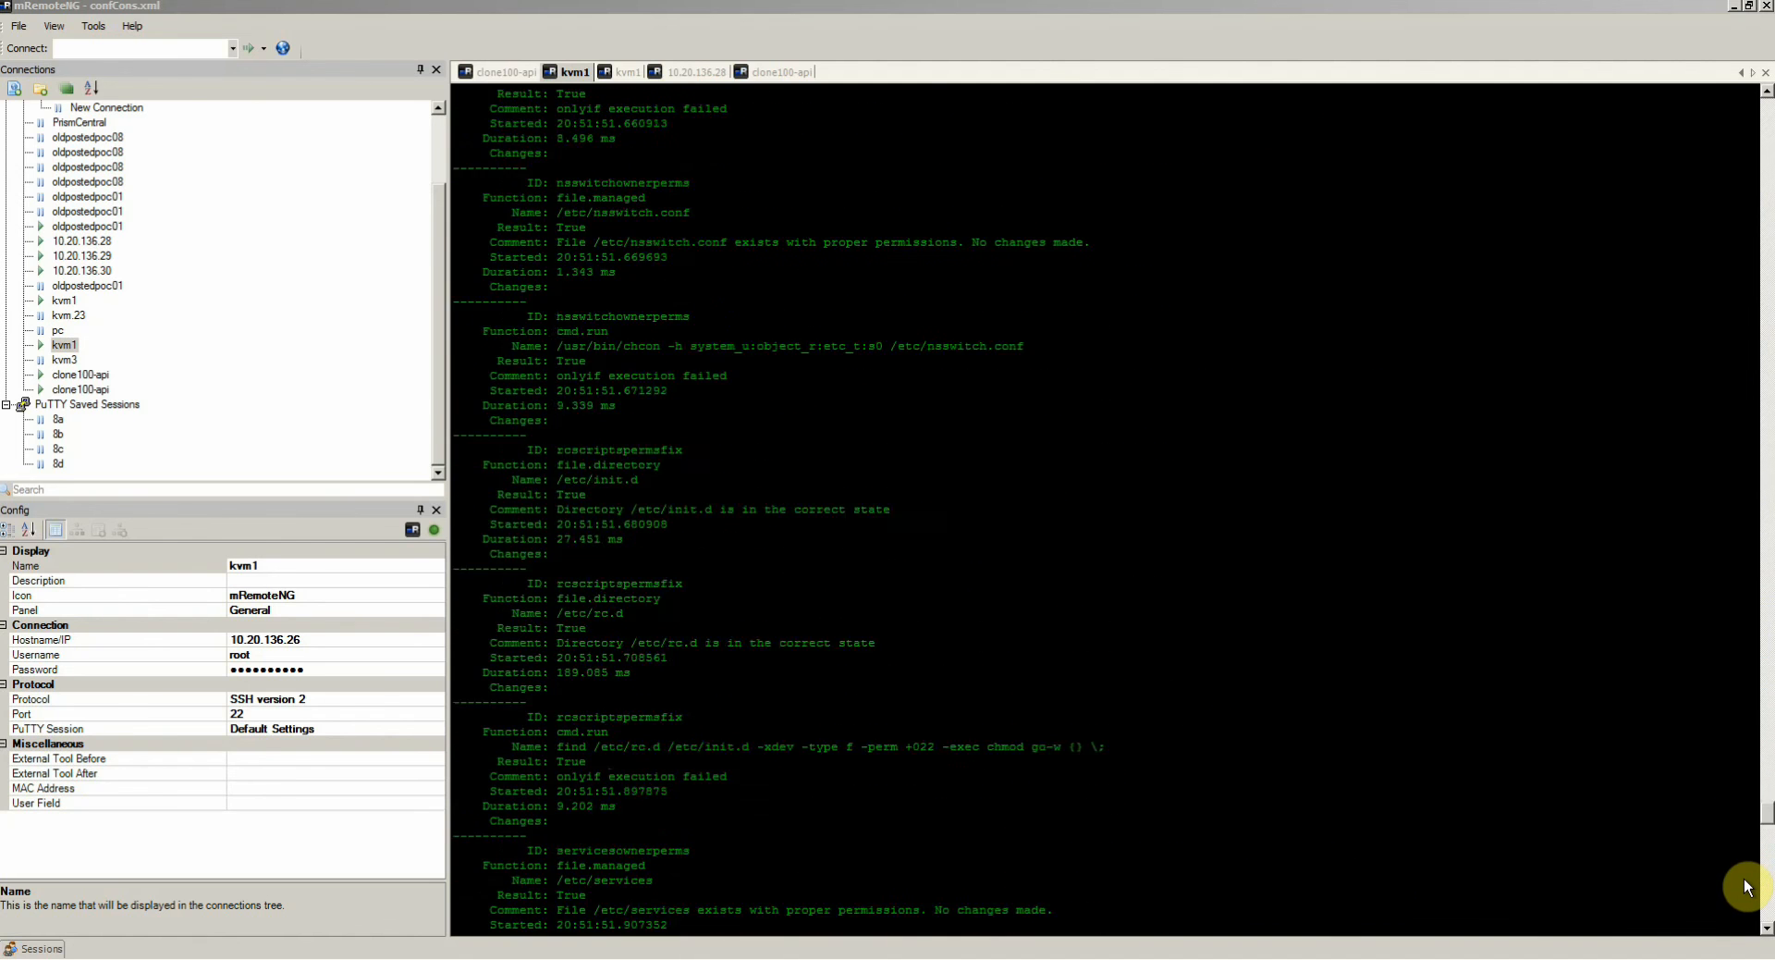